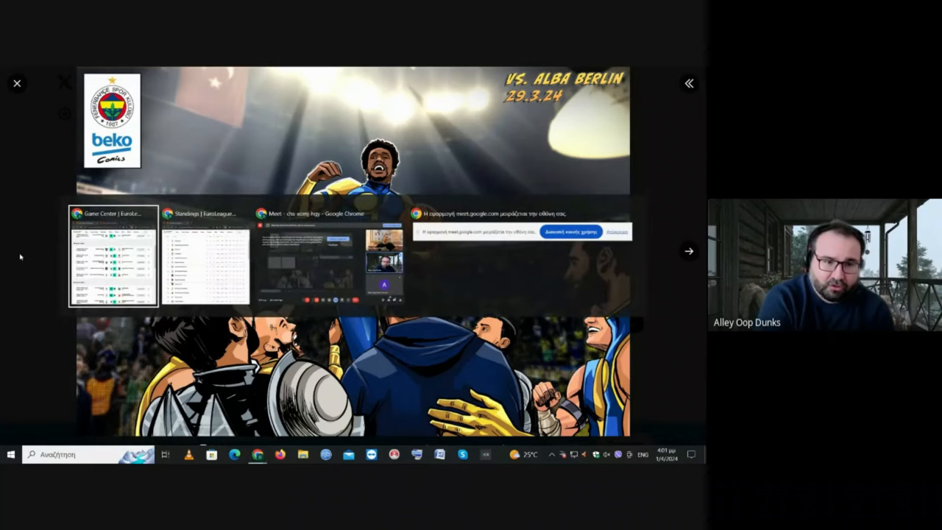
- Bring the EuroLeague Game Center window with March 2024 results to the front
left_click(112, 257)
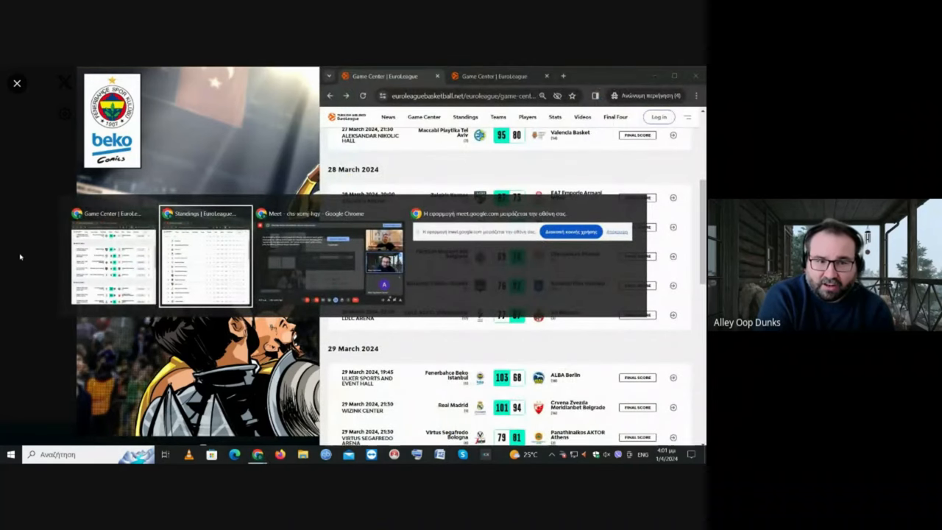
- Show the standings table beside the Game Center's previous-round final scores
left_click(205, 258)
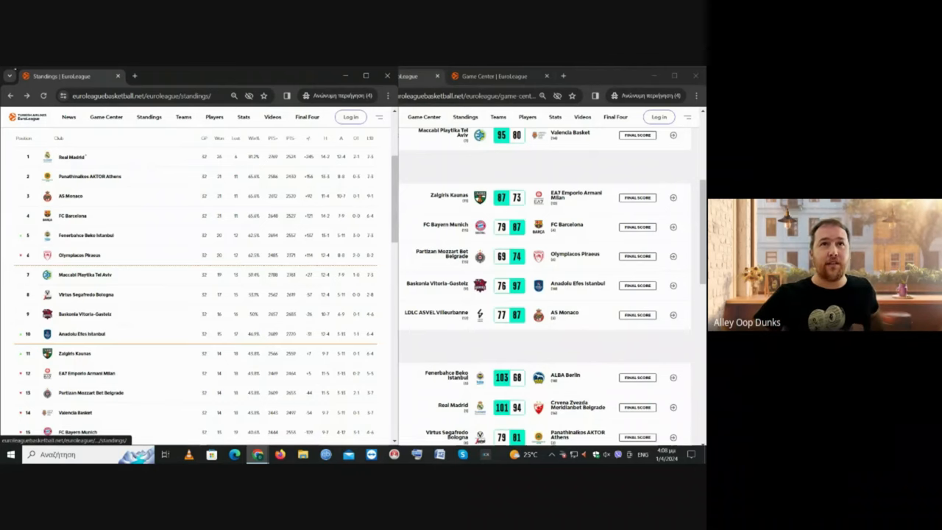
- Switch the Game Center to the upcoming round's fixtures, such as Crvena Zvezda vs Olympiacos
left_click(500, 76)
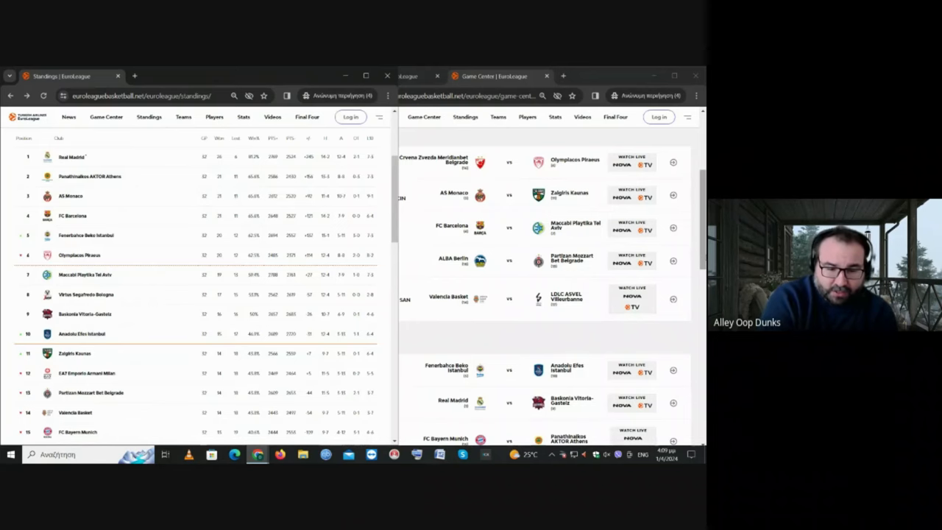
mouse_move(698, 195)
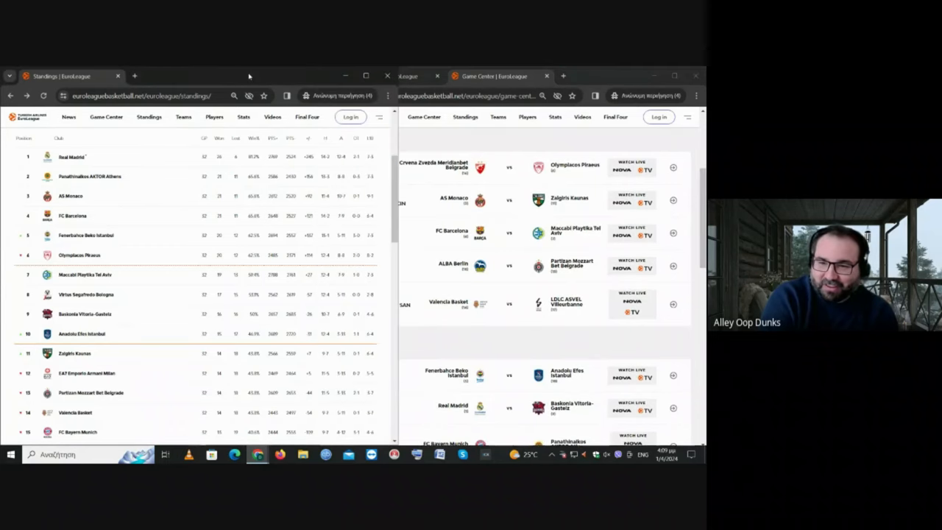
mouse_move(689, 338)
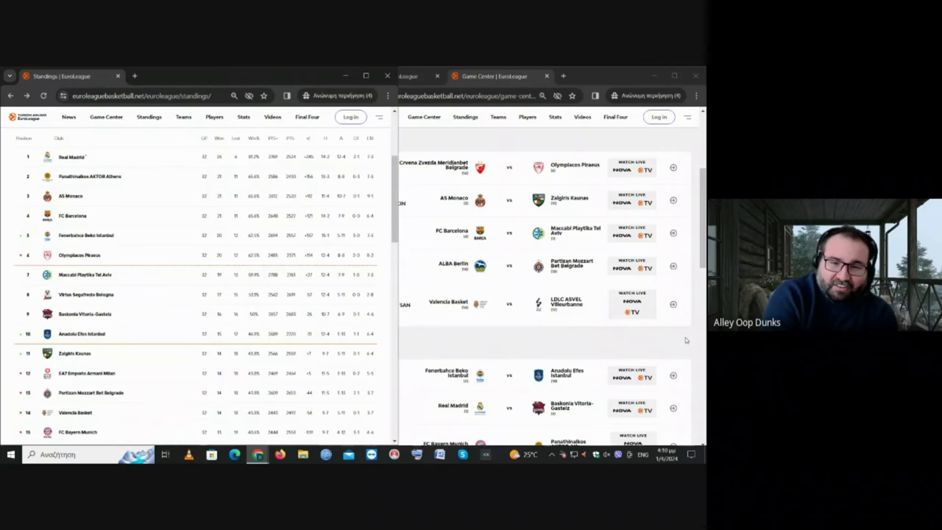
- Scroll through the 4 and 5 April 2024 schedule with venues and tip-off times
scroll("down", 3)
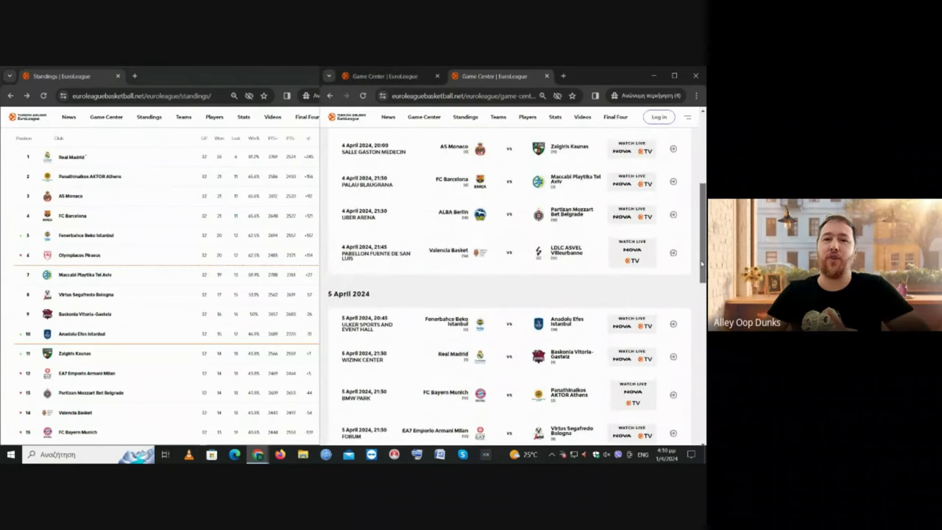
scroll("up", 3)
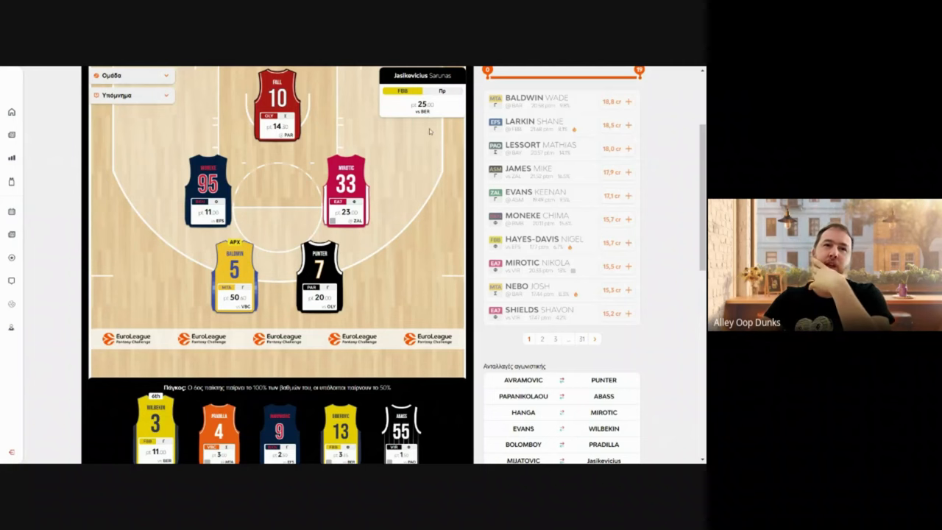
- Show the new round's lineup with Obradovic as coach and the four transfers listed
left_click(318, 277)
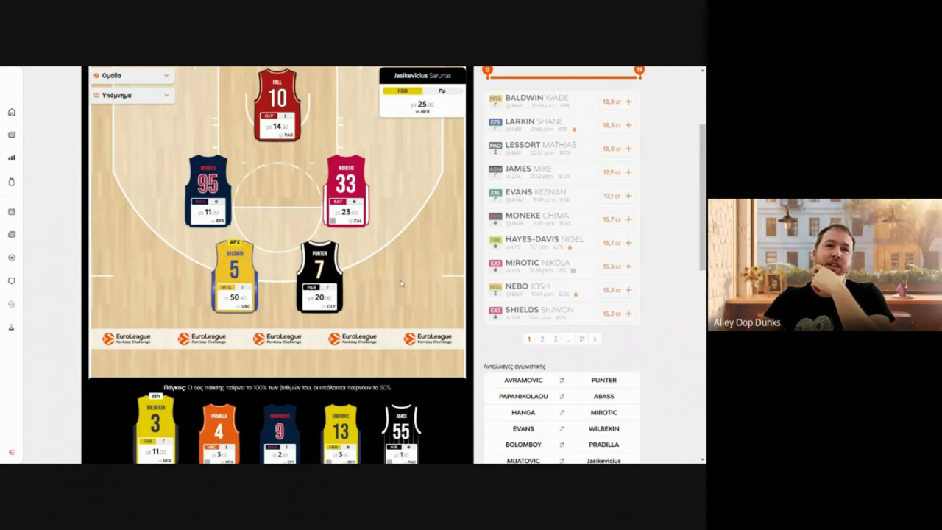
left_click(318, 277)
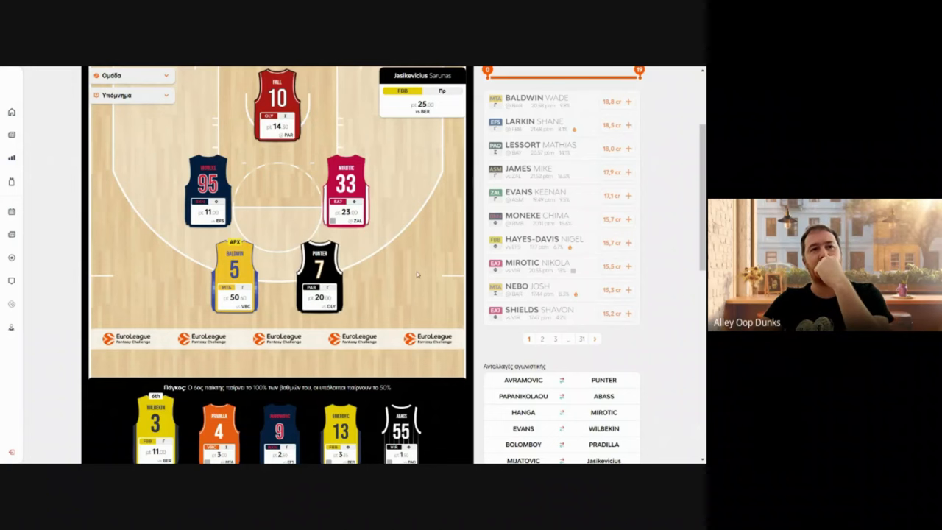
mouse_move(409, 212)
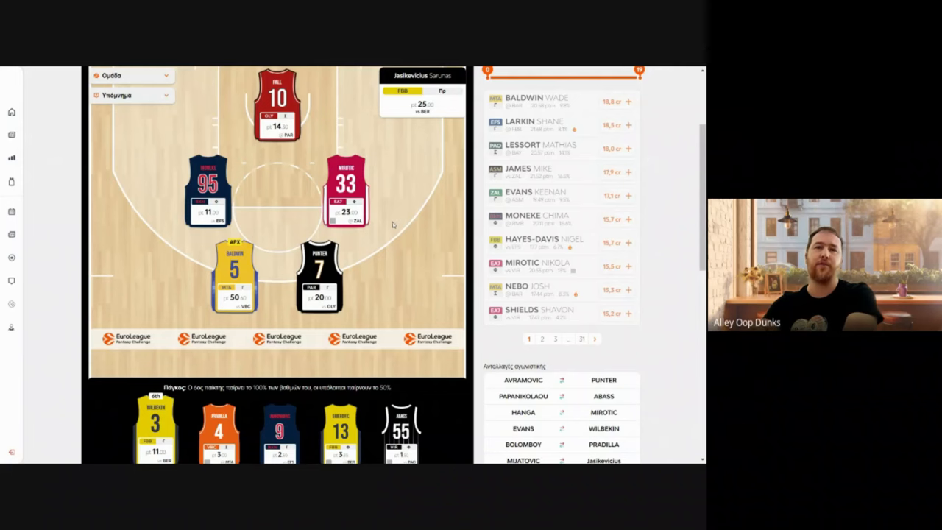
mouse_move(386, 236)
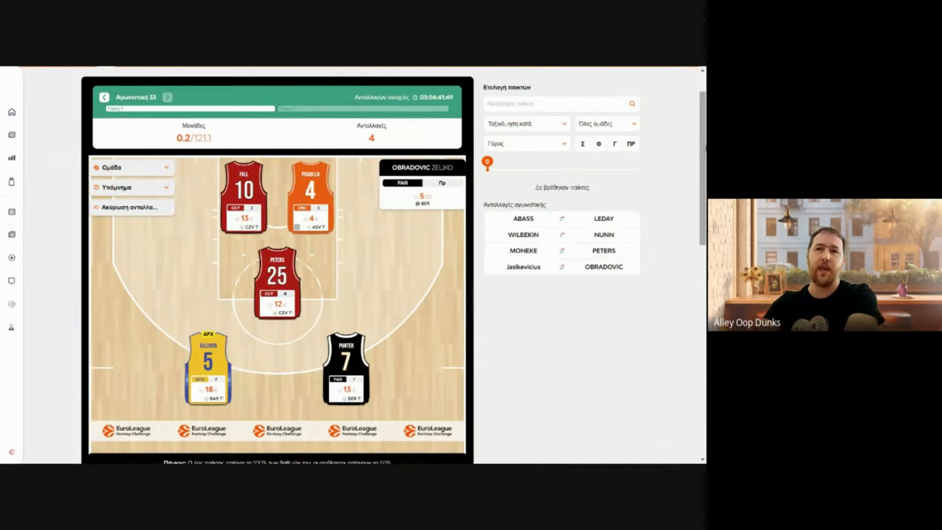
- Review the lineup's bench players and the transfers: Leday, Nunn, Peters and coach Obradovic
scroll("down", 3)
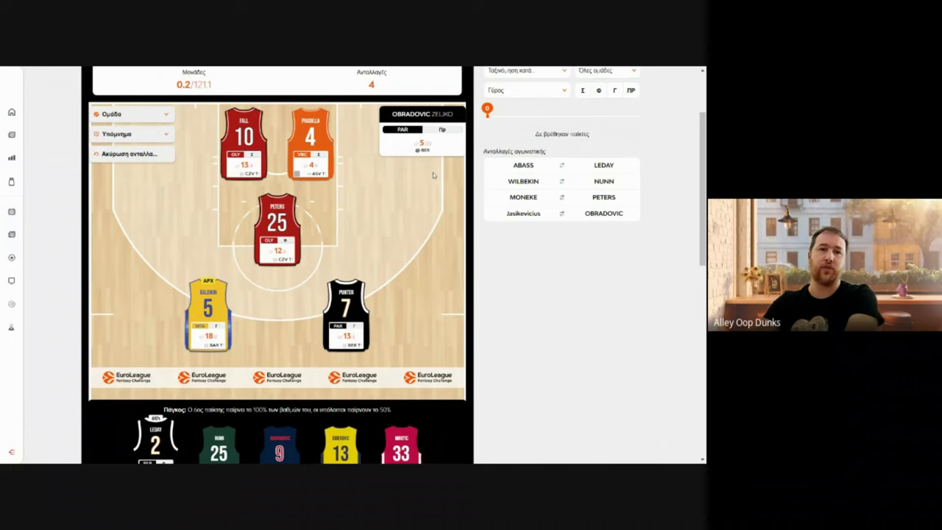
mouse_move(567, 212)
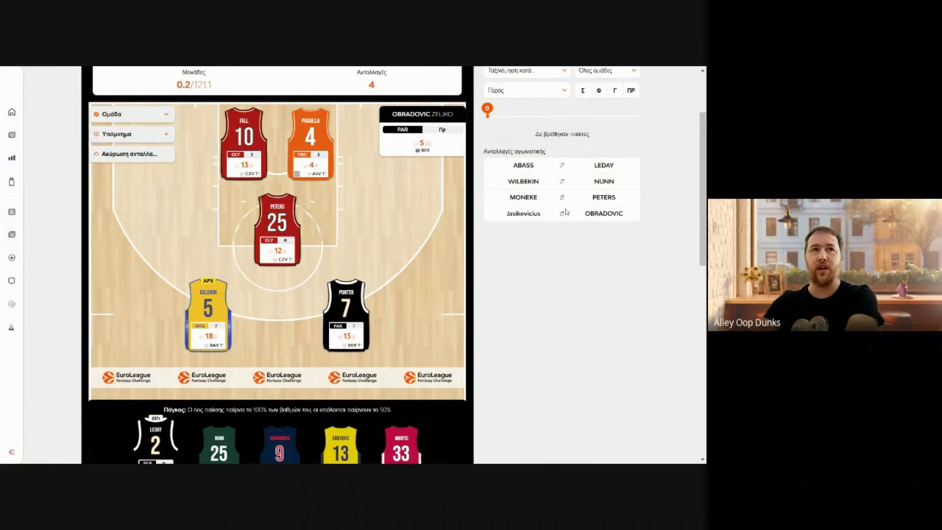
scroll("down", 3)
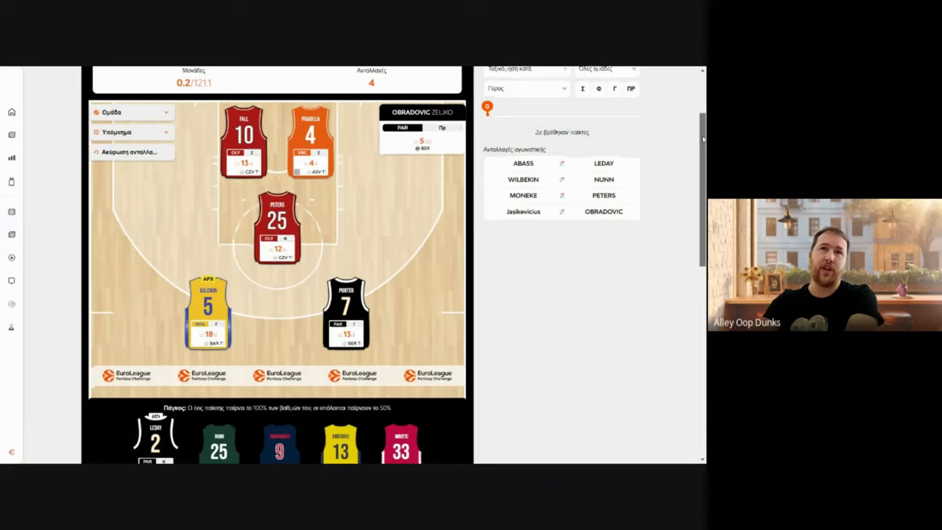
scroll("down", 3)
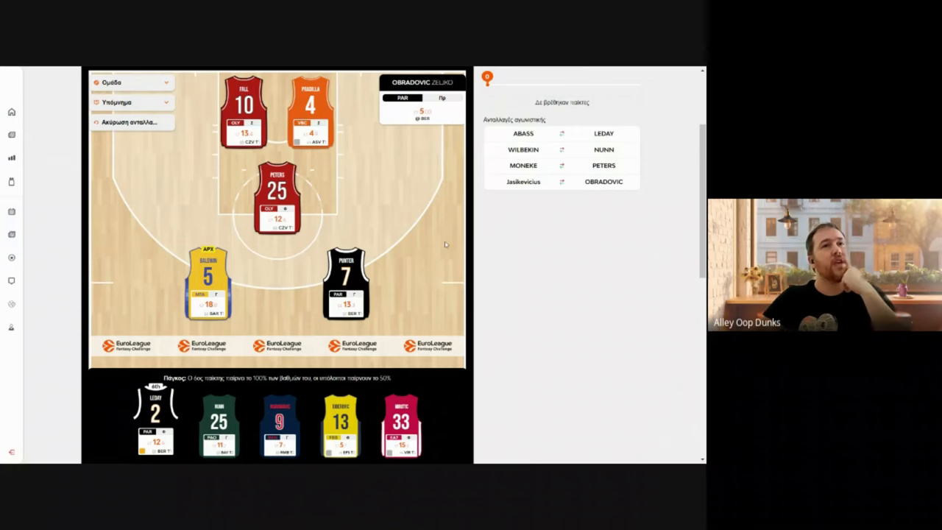
left_click(309, 111)
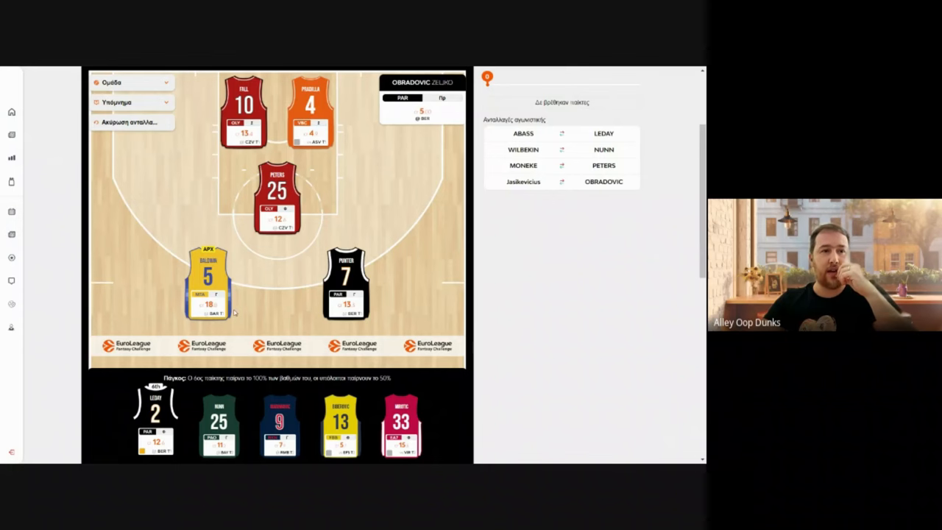
mouse_move(137, 335)
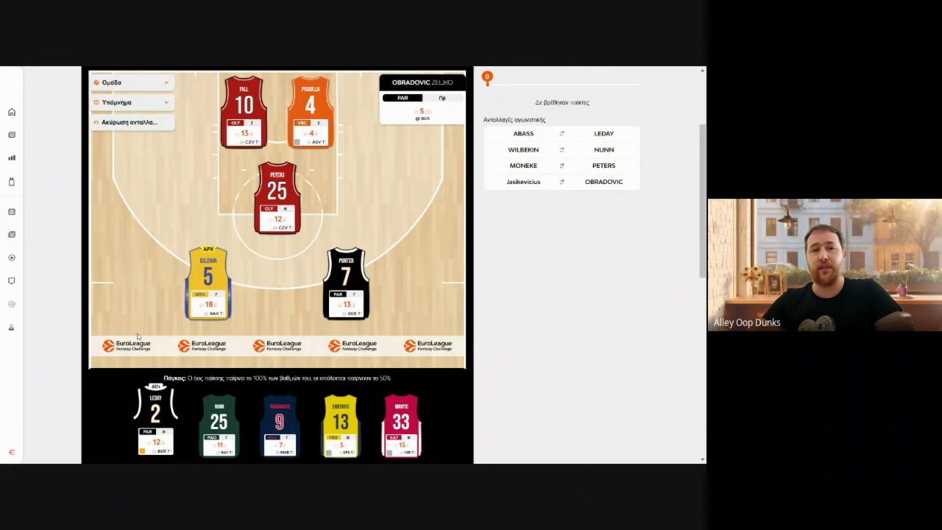
left_click(276, 194)
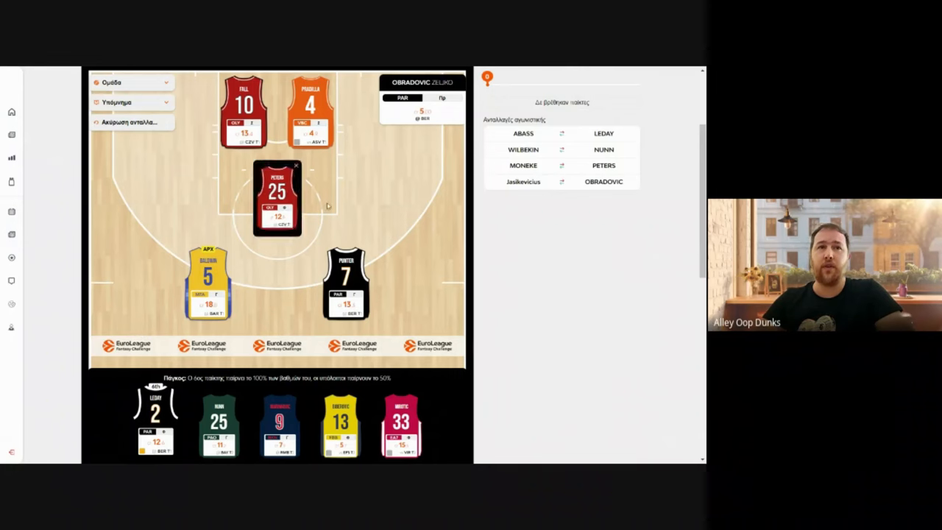
left_click(277, 194)
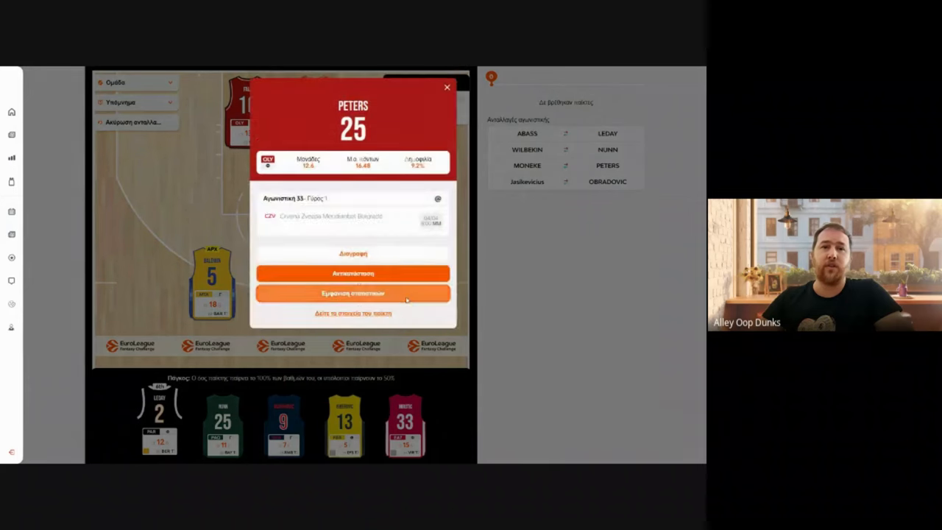
left_click(353, 293)
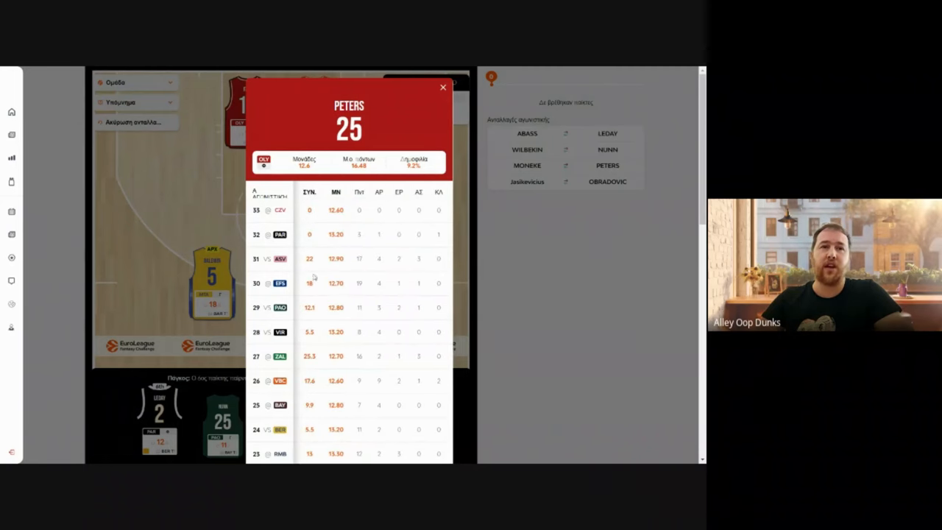
scroll("down", 3)
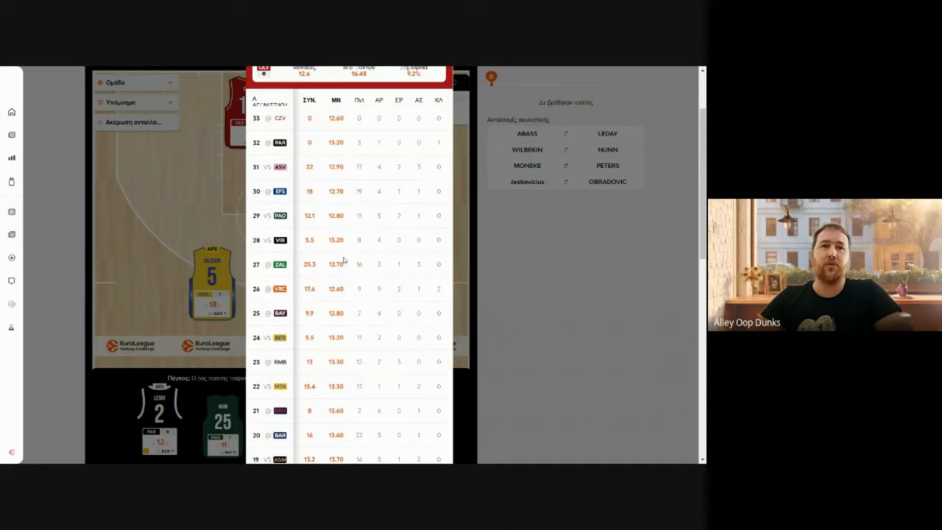
scroll("down", 3)
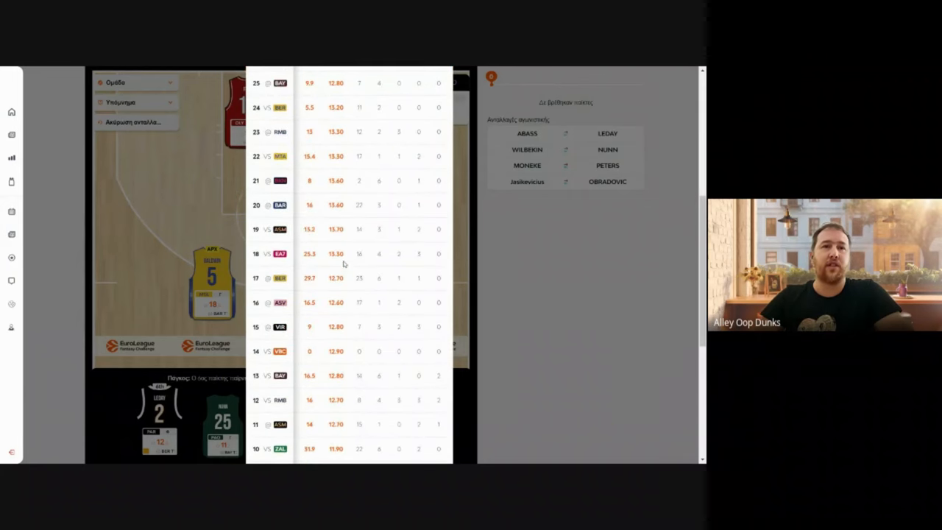
scroll("down", 3)
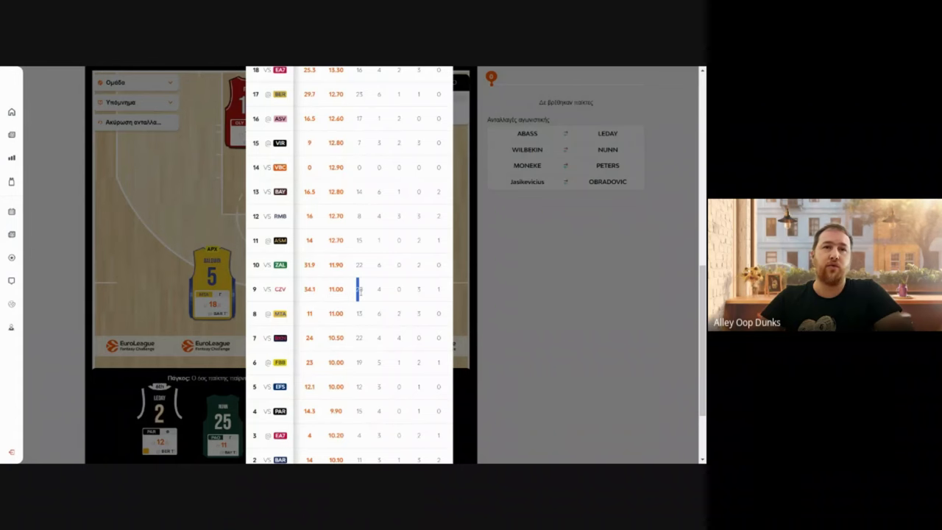
scroll("down", 3)
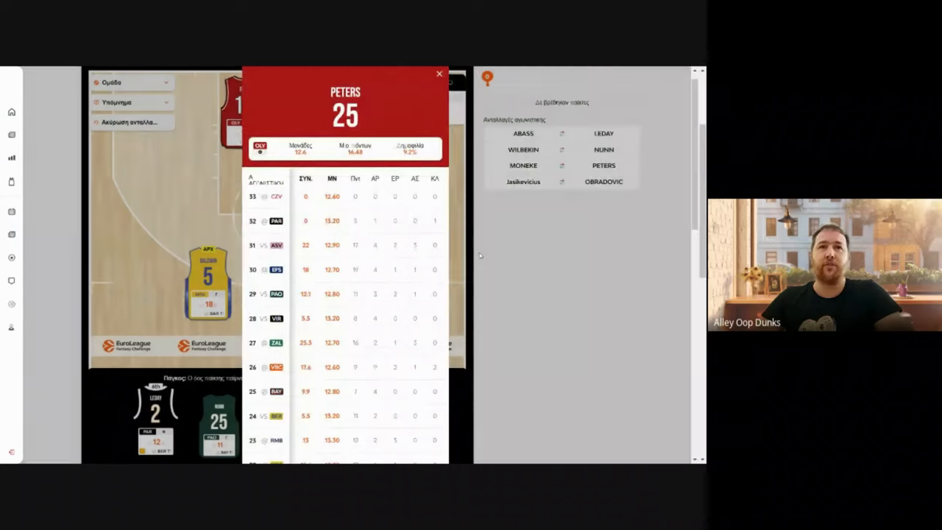
left_click(439, 73)
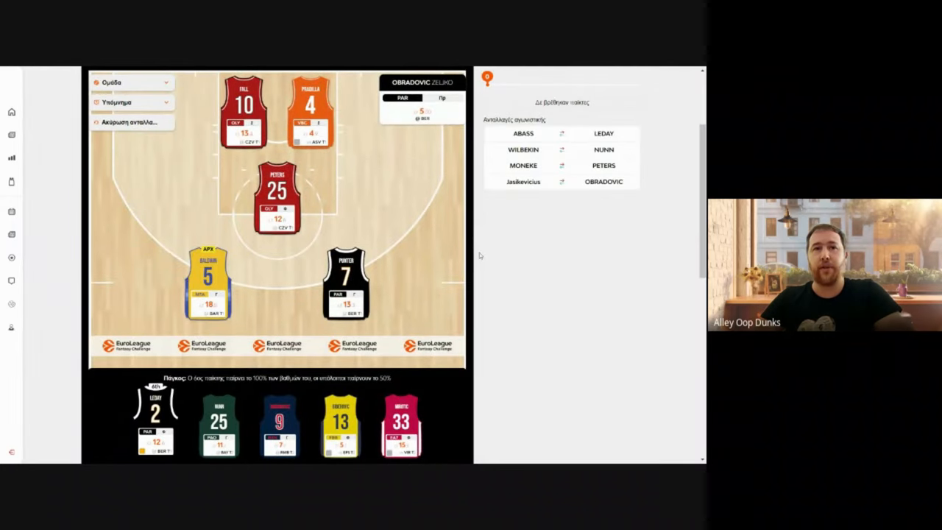
mouse_move(690, 284)
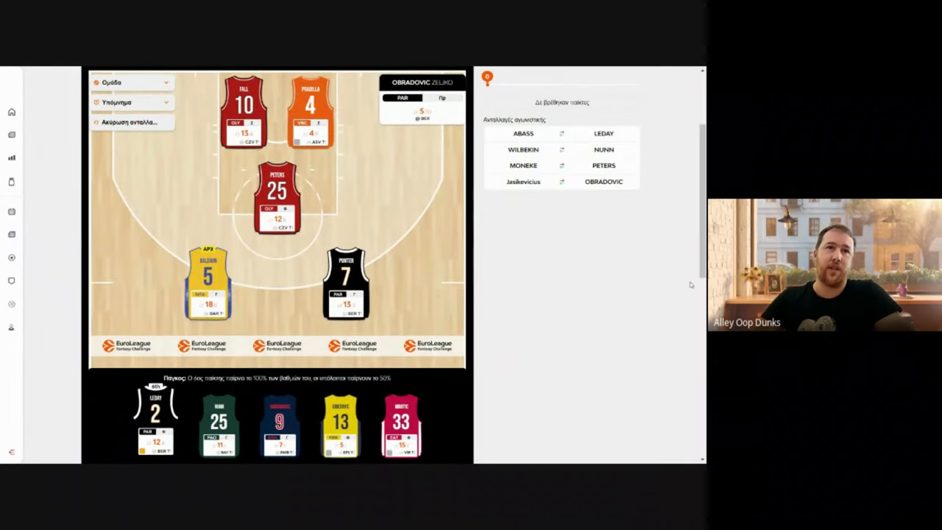
- Show Nunn's player card with his averages and next game against Bayern Munich
left_click(208, 282)
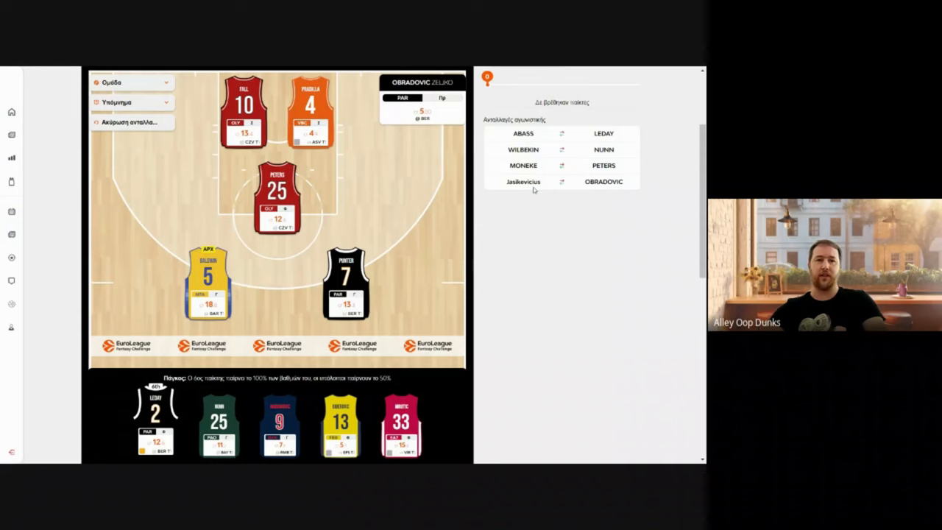
mouse_move(487, 171)
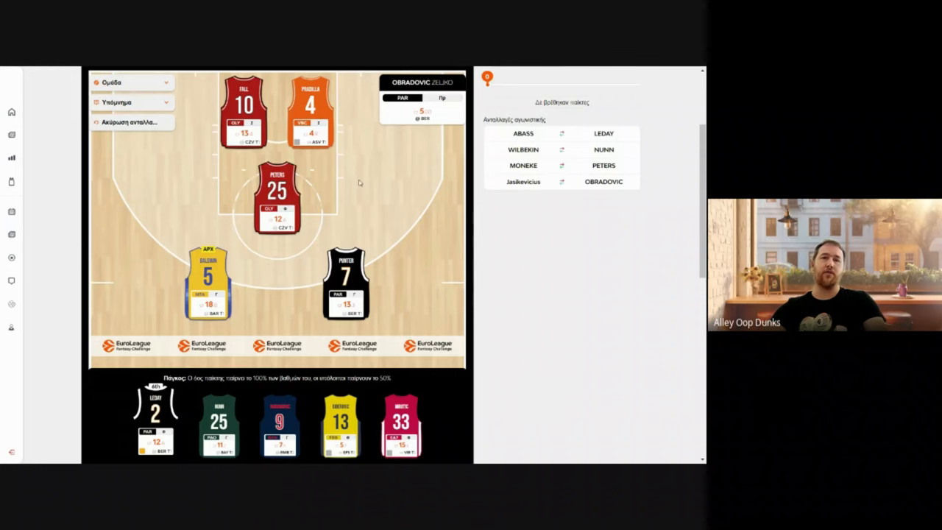
mouse_move(342, 191)
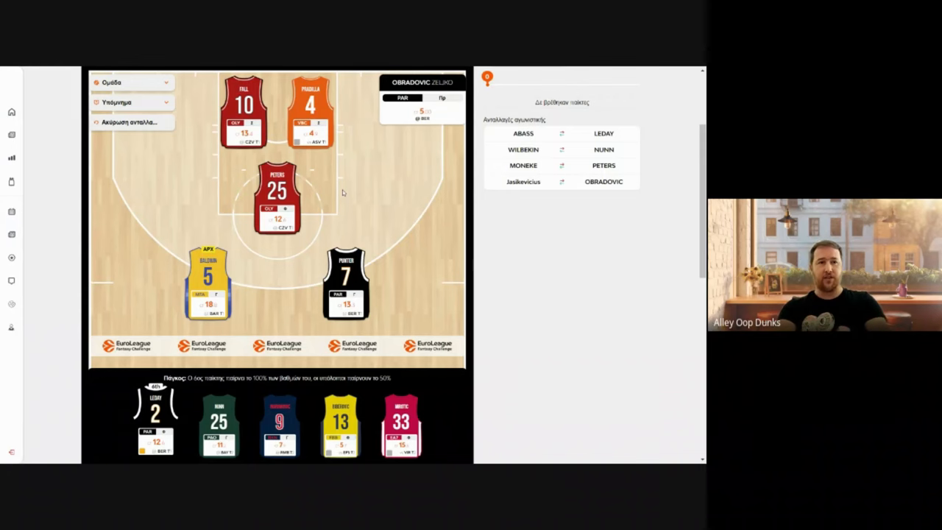
mouse_move(286, 374)
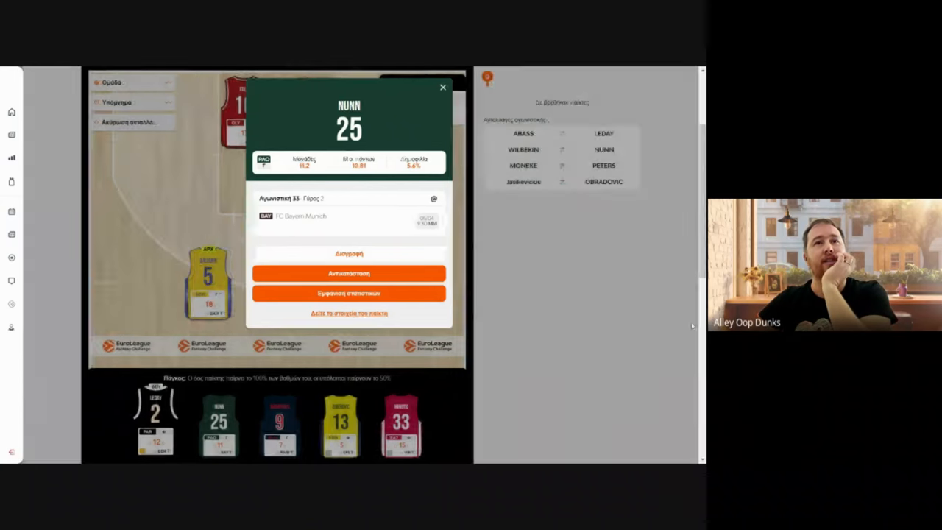
- Close Nunn's card and reveal the round 33 fixtures below the bench
left_click(442, 88)
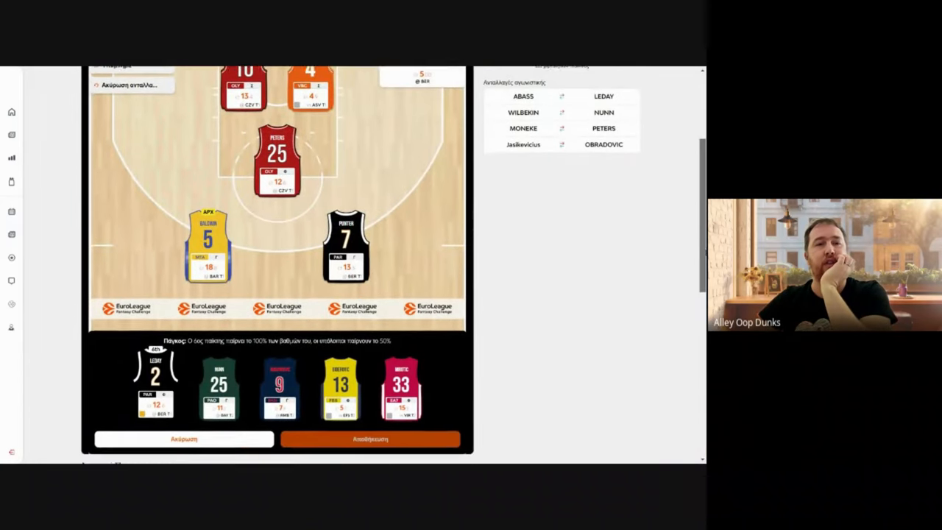
scroll("down", 3)
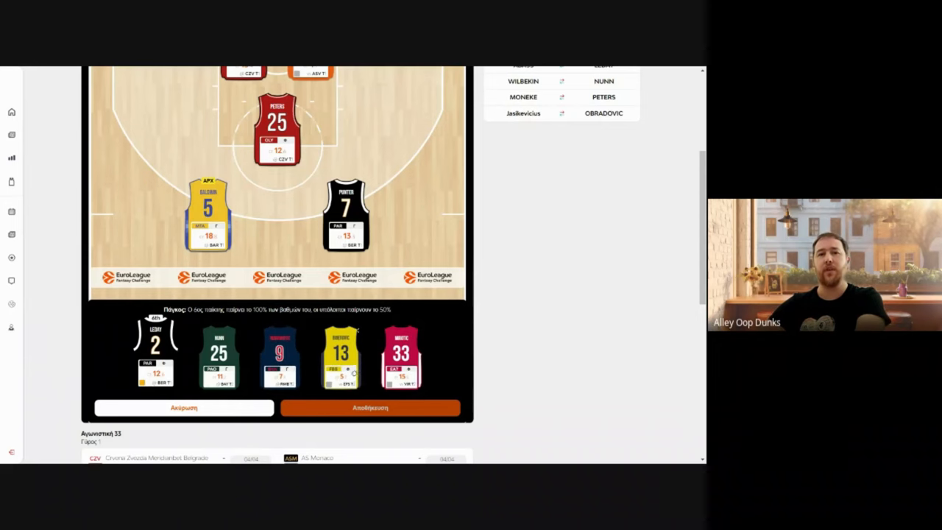
- Review the player's round-by-round stats card and close it, returning to the lineup
left_click(340, 354)
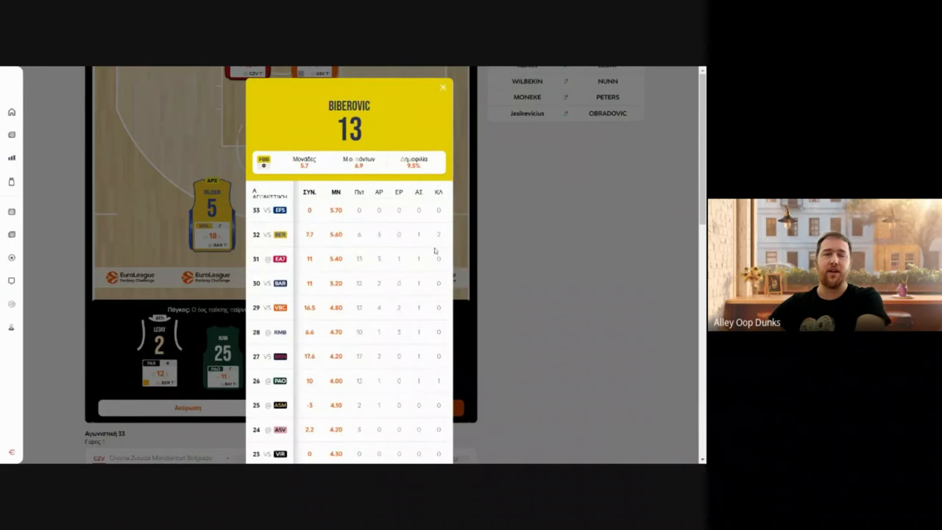
mouse_move(442, 91)
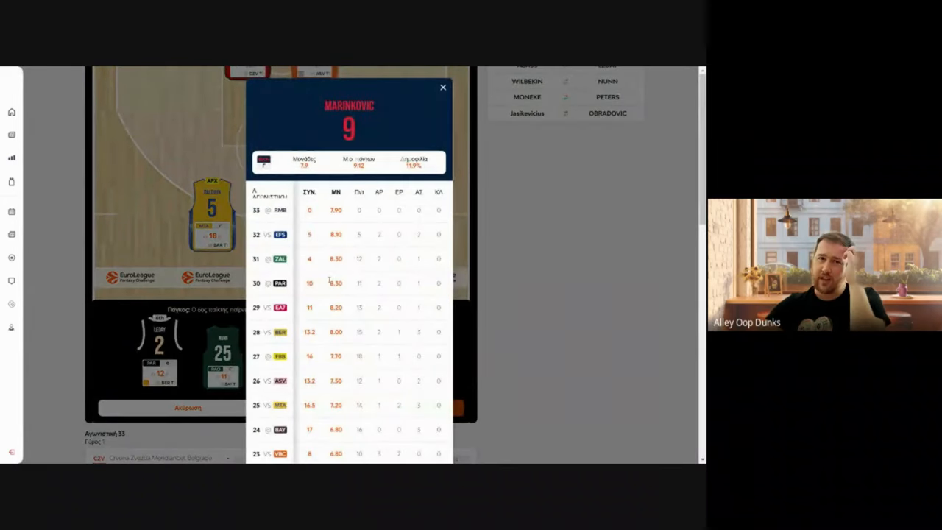
scroll("down", 3)
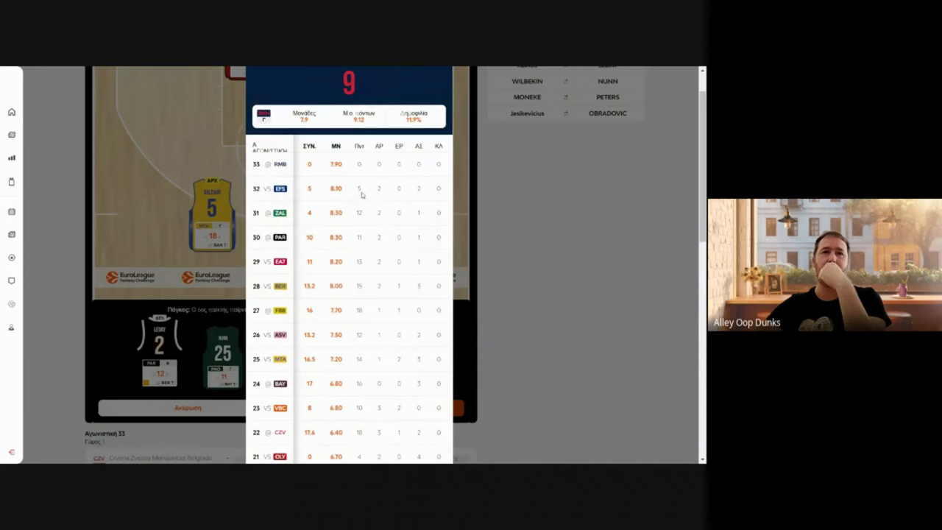
scroll("down", 3)
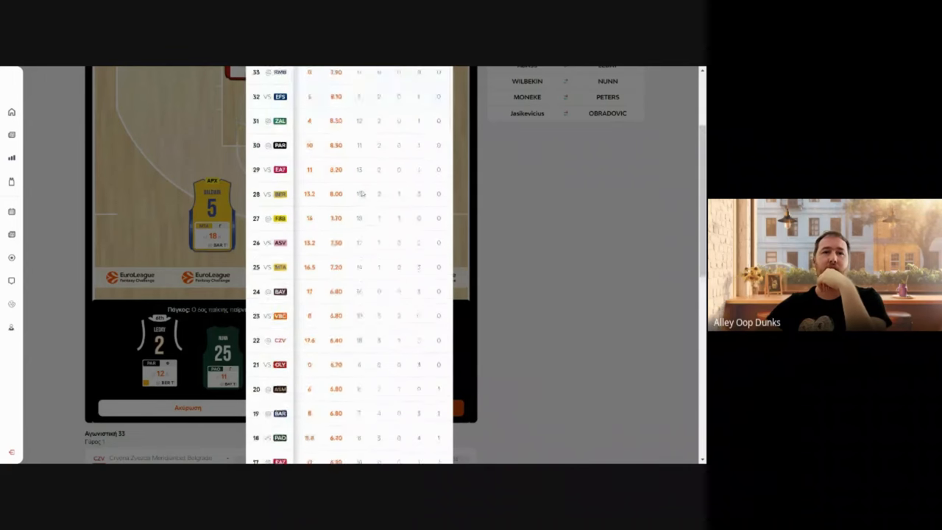
scroll("down", 3)
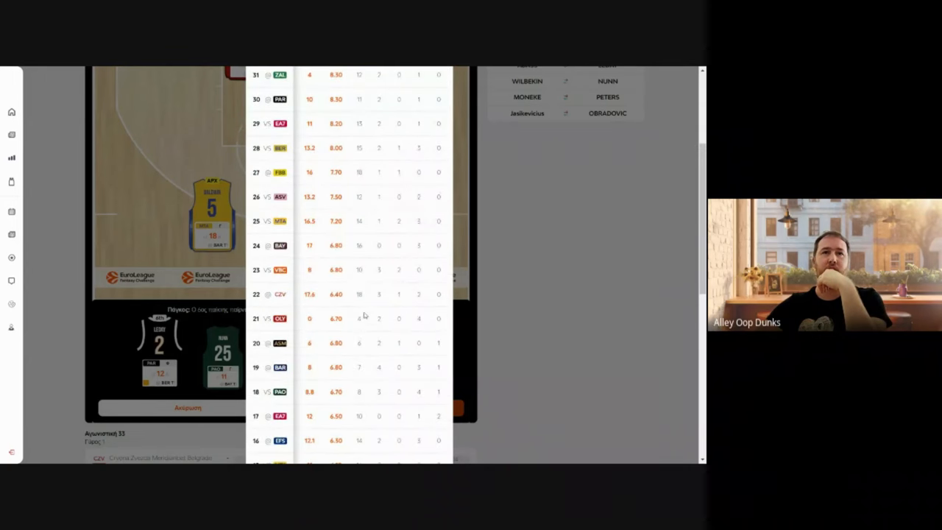
scroll("up", 3)
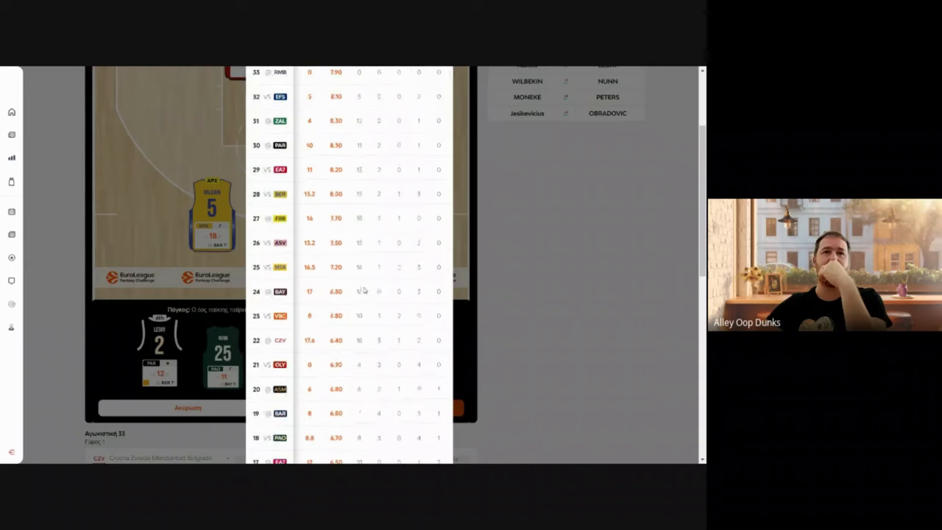
scroll("up", 3)
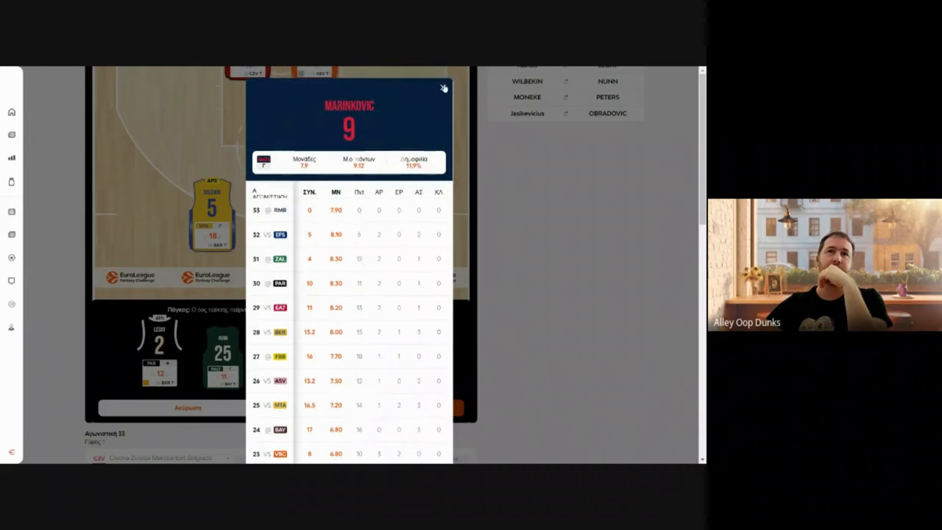
left_click(445, 87)
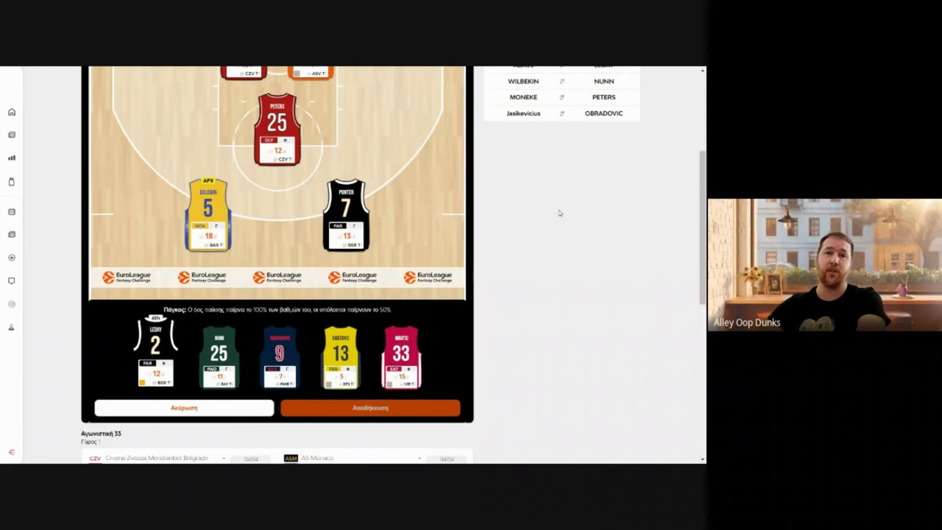
mouse_move(616, 206)
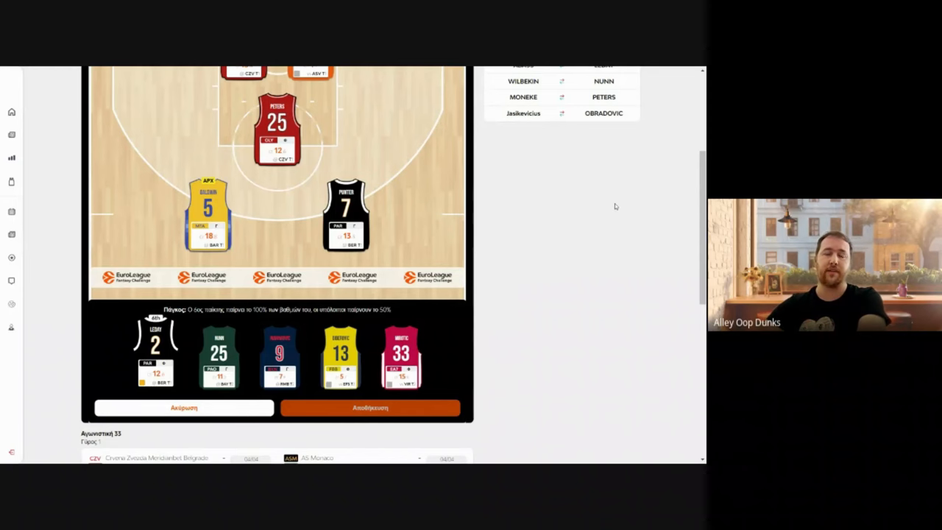
mouse_move(624, 227)
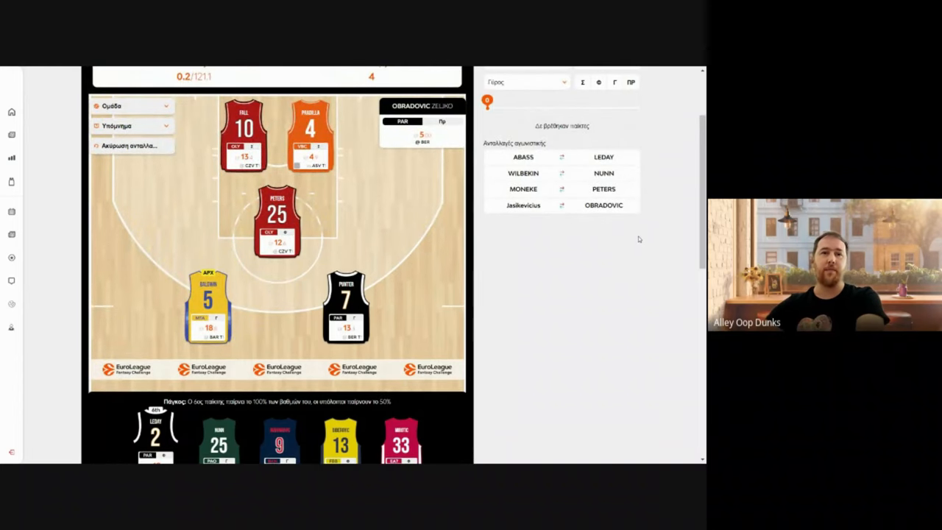
mouse_move(632, 229)
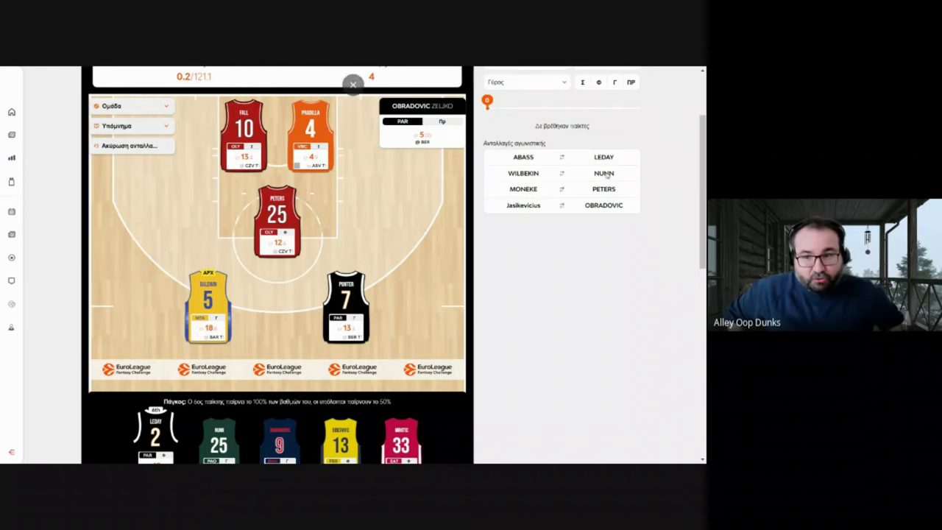
scroll("down", 3)
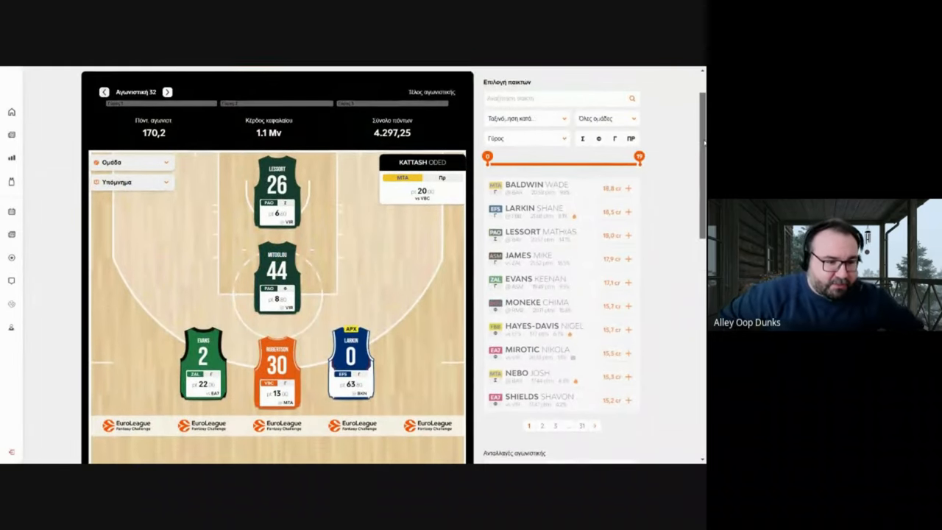
- Scroll through the second team's round 32 lineup, player list and transfers like Thompson to Evans
scroll("down", 3)
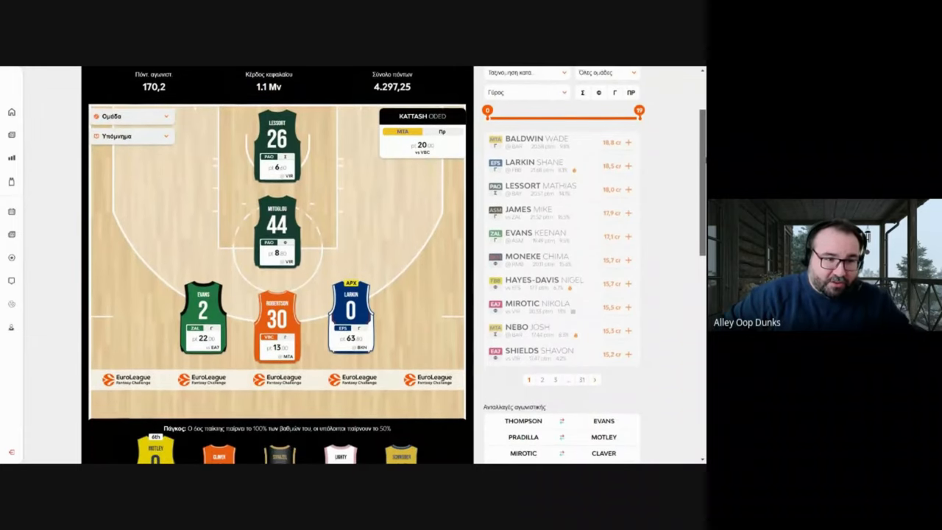
scroll("down", 3)
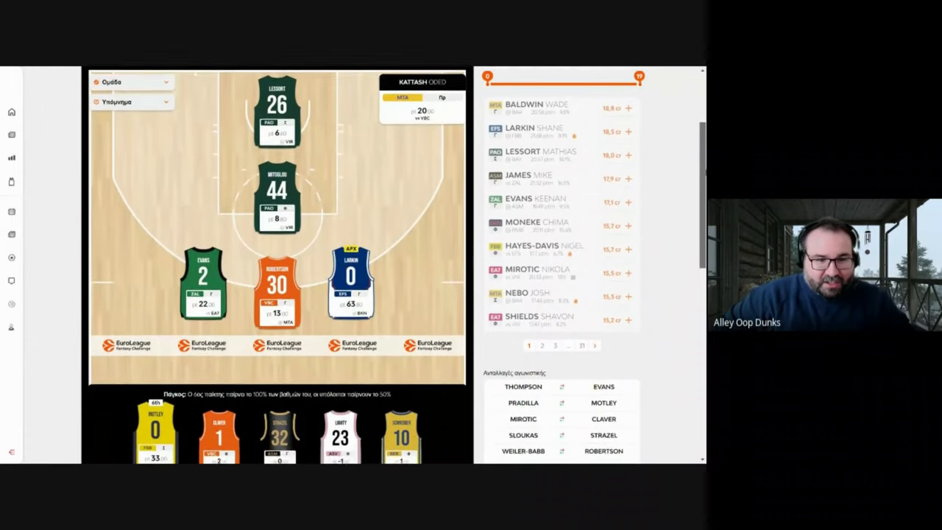
scroll("down", 3)
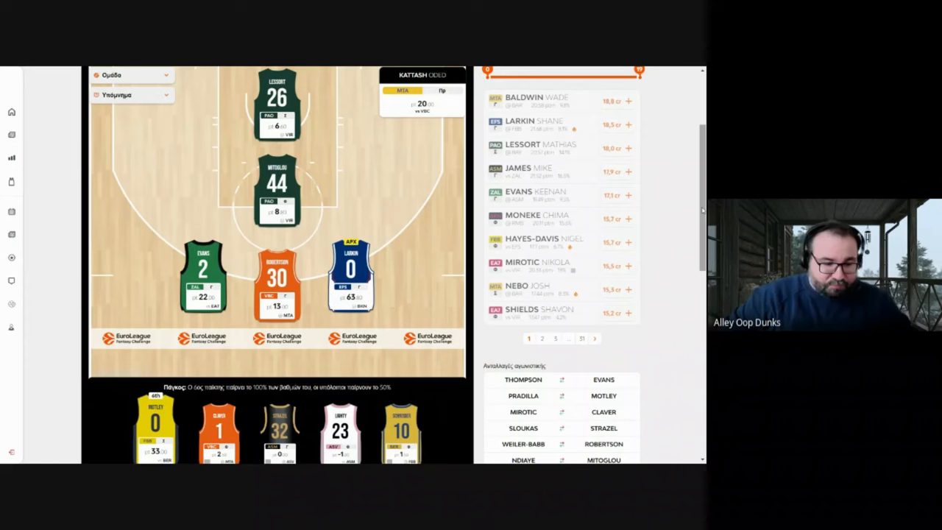
scroll("up", 3)
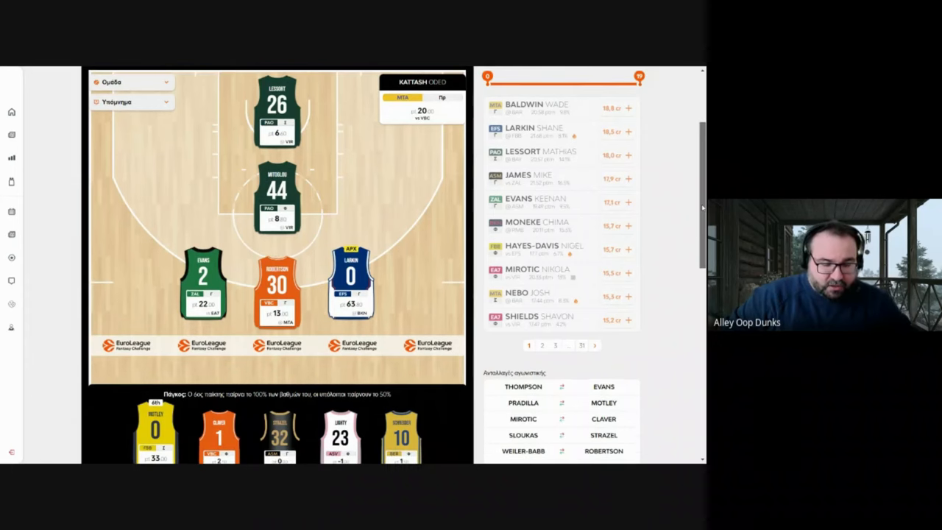
scroll("up", 3)
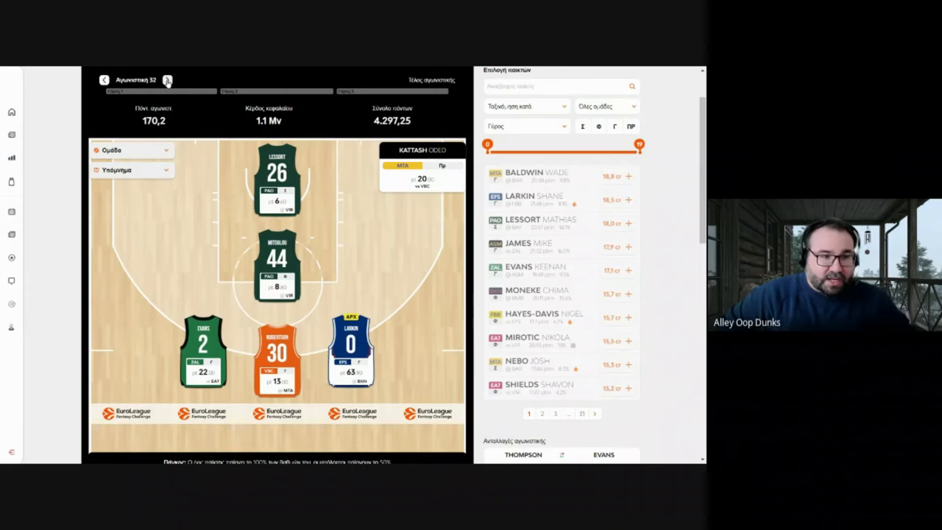
left_click(168, 80)
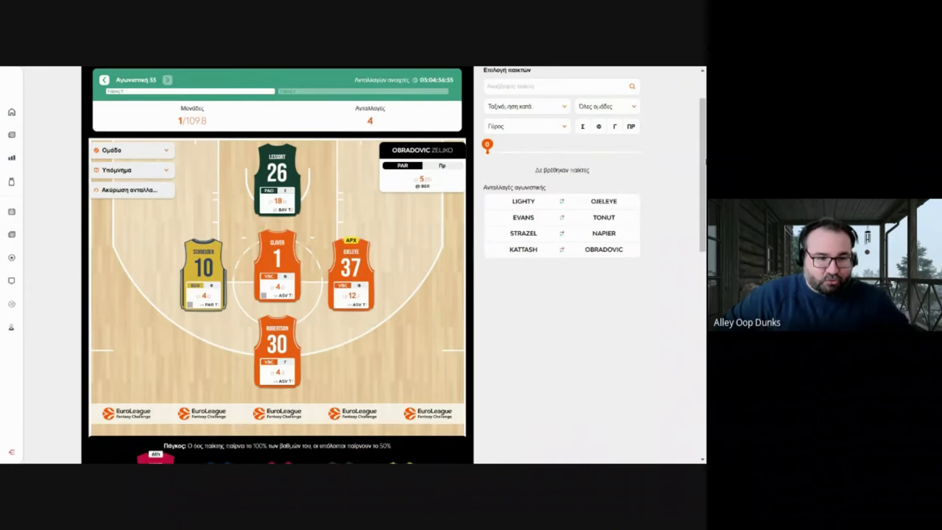
scroll("down", 3)
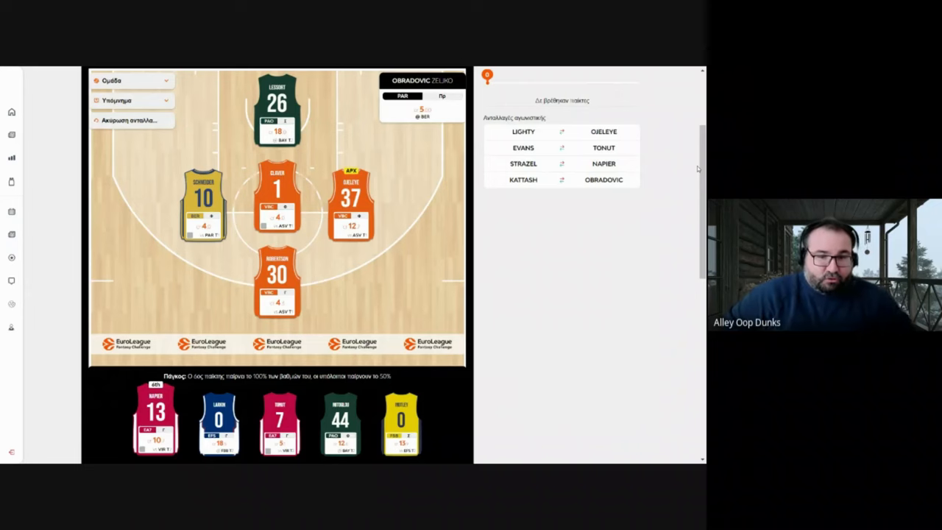
left_click(350, 203)
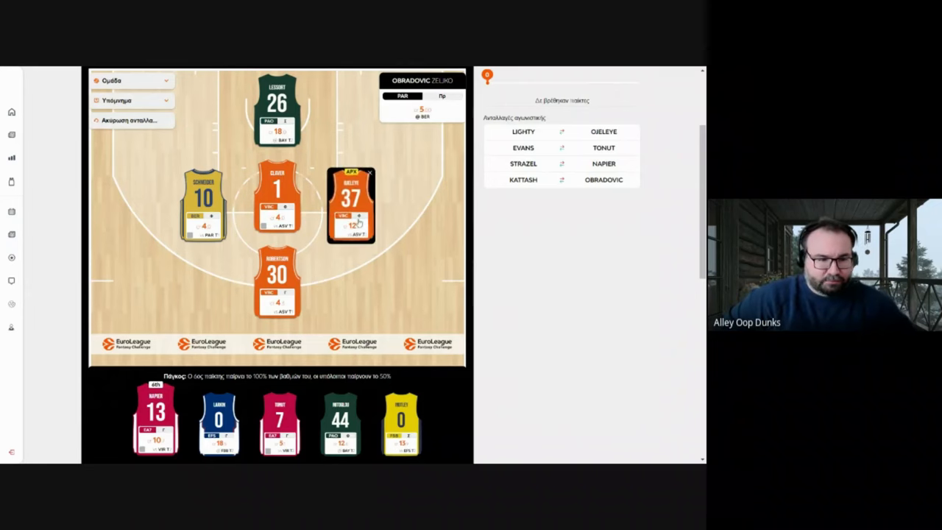
left_click(350, 199)
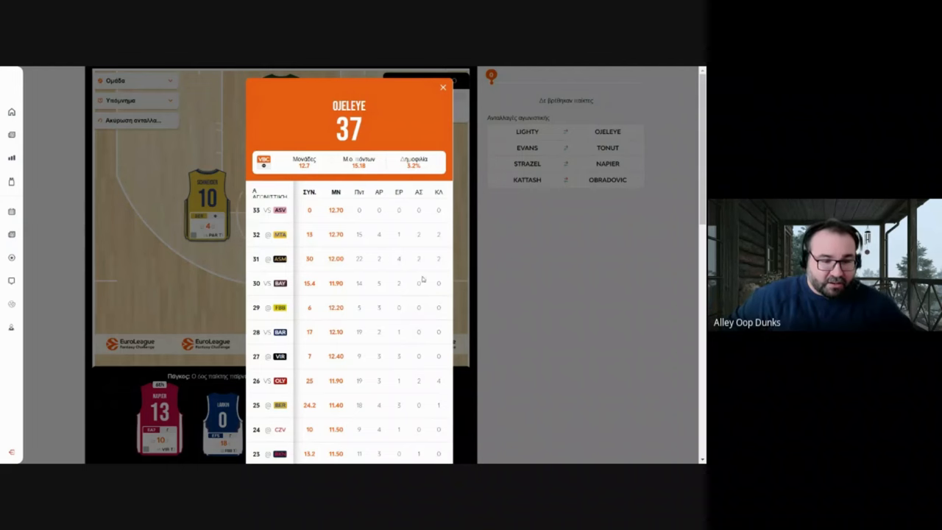
mouse_move(430, 277)
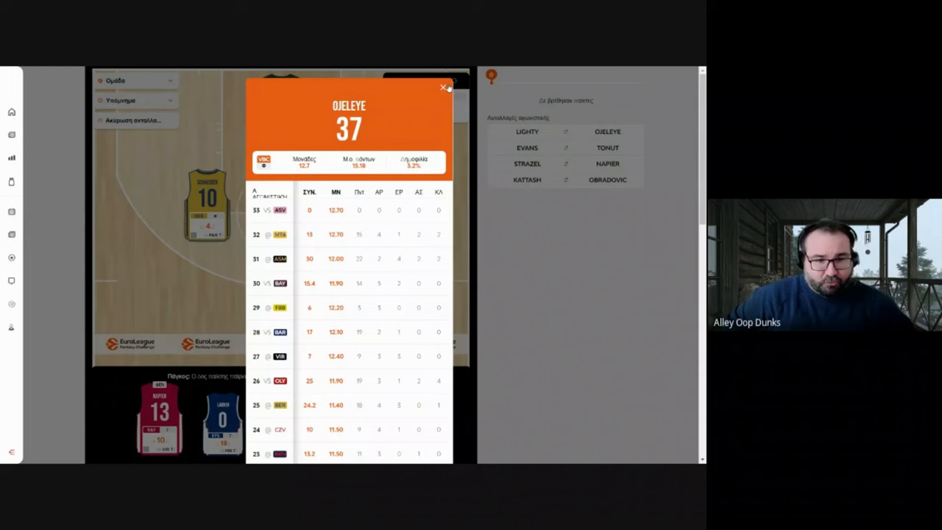
left_click(445, 89)
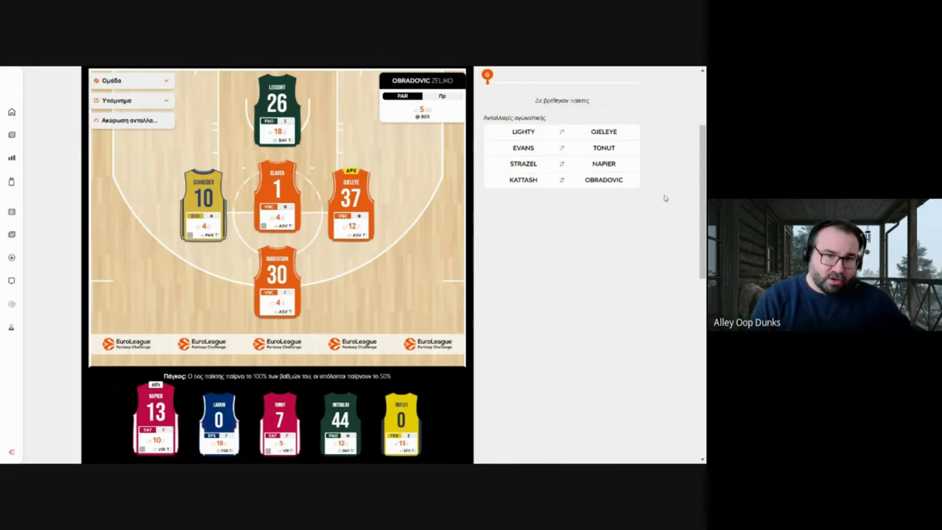
mouse_move(645, 247)
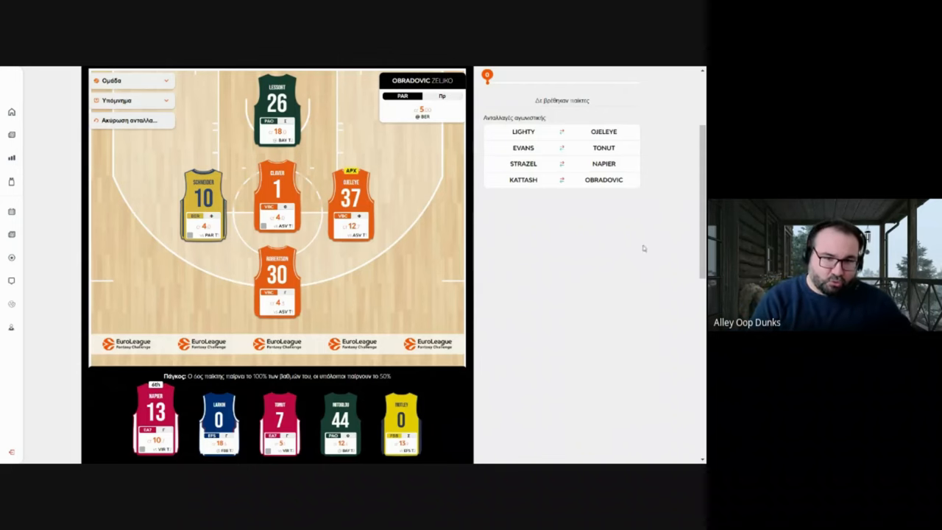
scroll("down", 3)
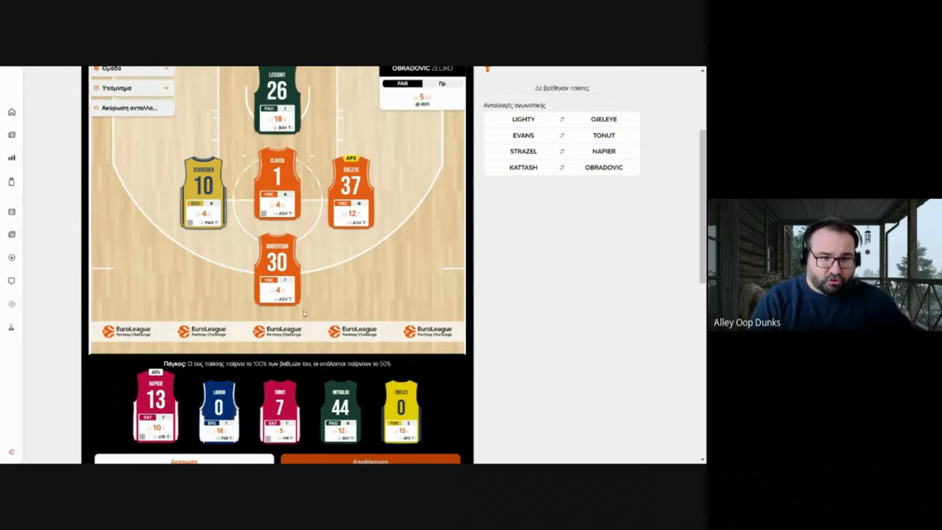
left_click(283, 409)
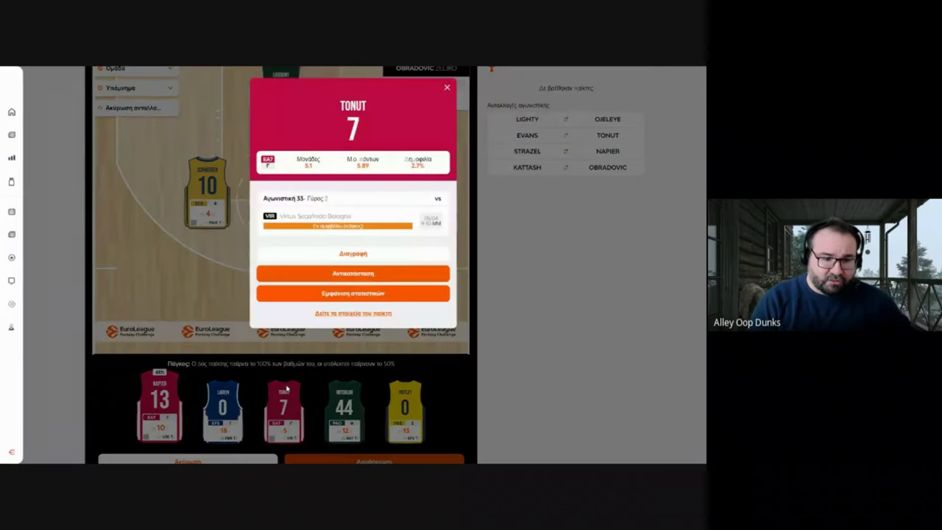
left_click(353, 293)
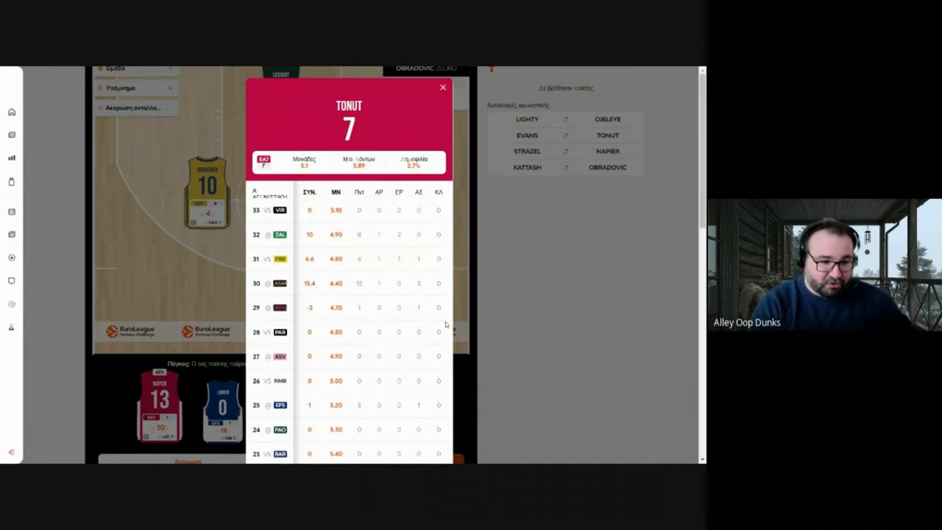
mouse_move(380, 286)
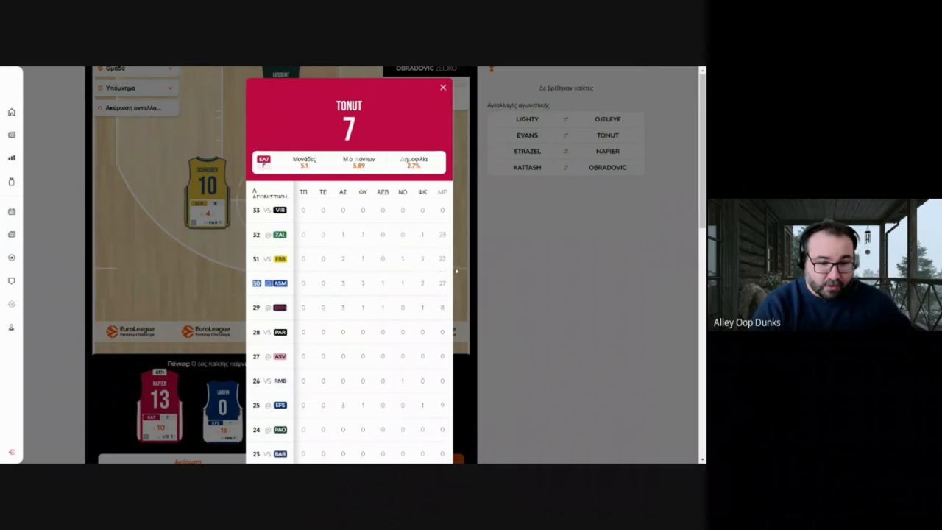
left_click(443, 89)
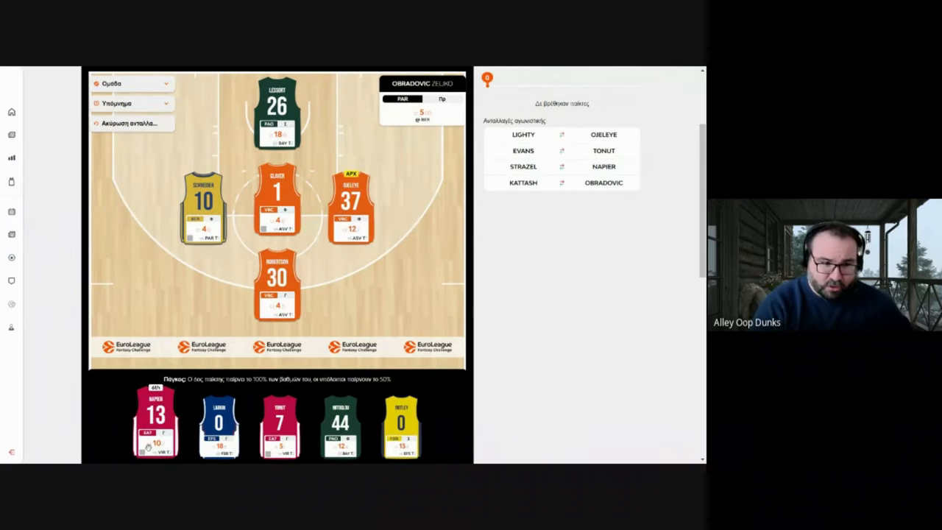
left_click(155, 419)
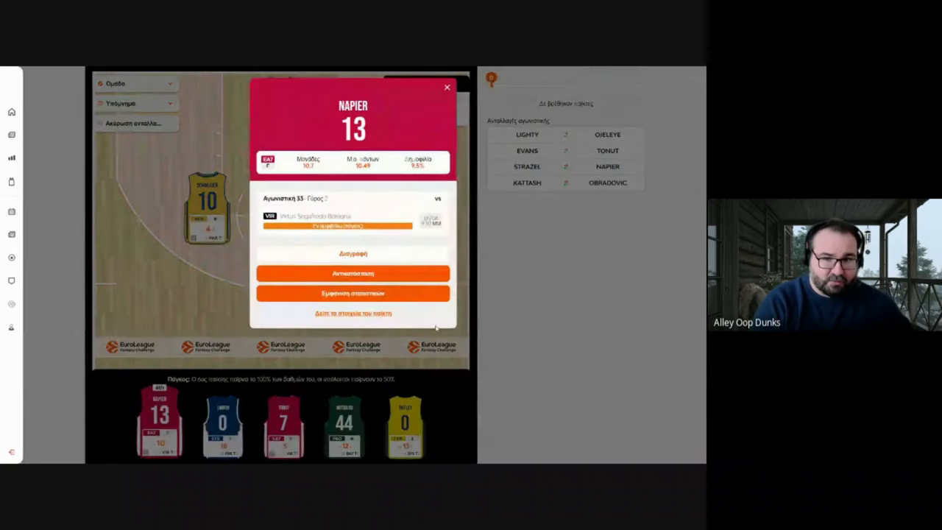
left_click(354, 293)
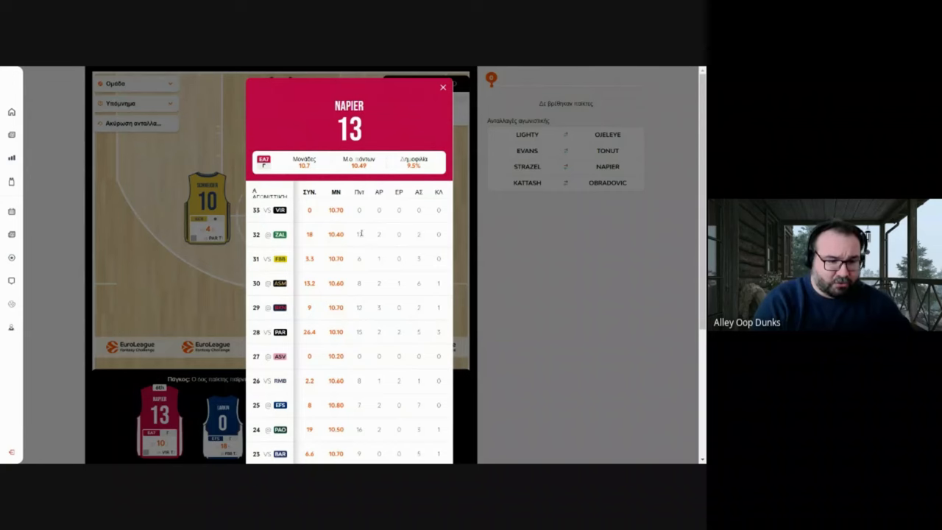
left_click(443, 88)
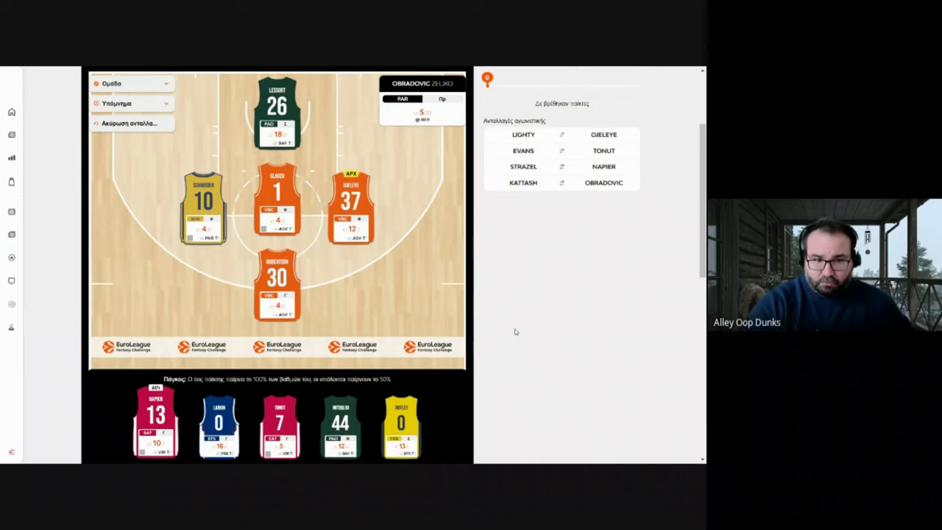
mouse_move(508, 333)
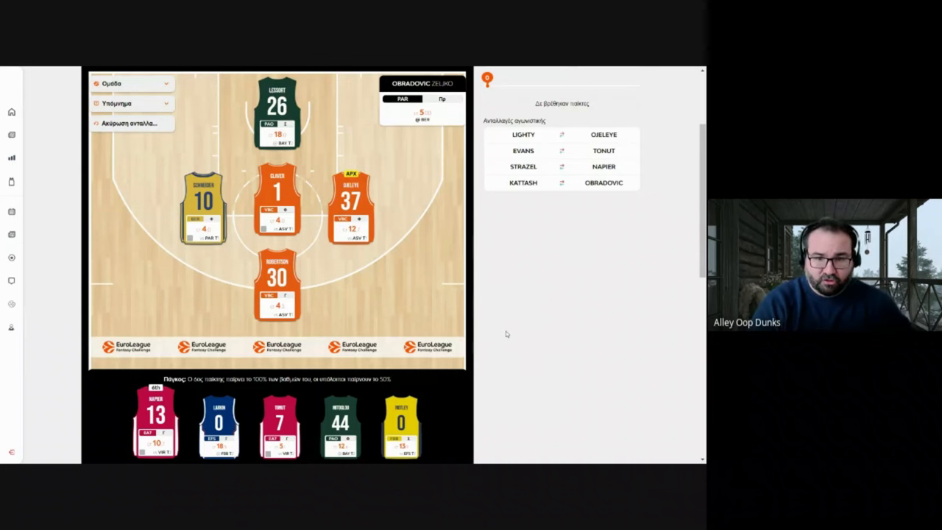